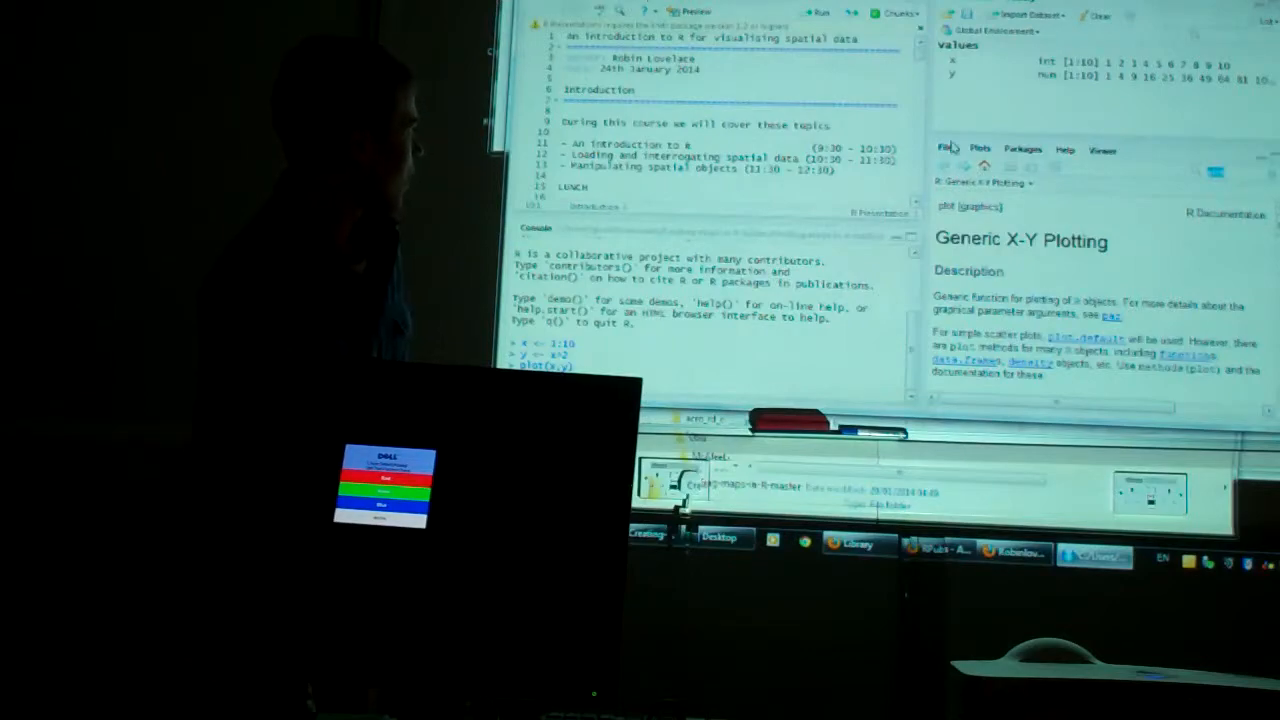
# Switch from the plotting help page to the Files pane.
pyautogui.click(946, 149)
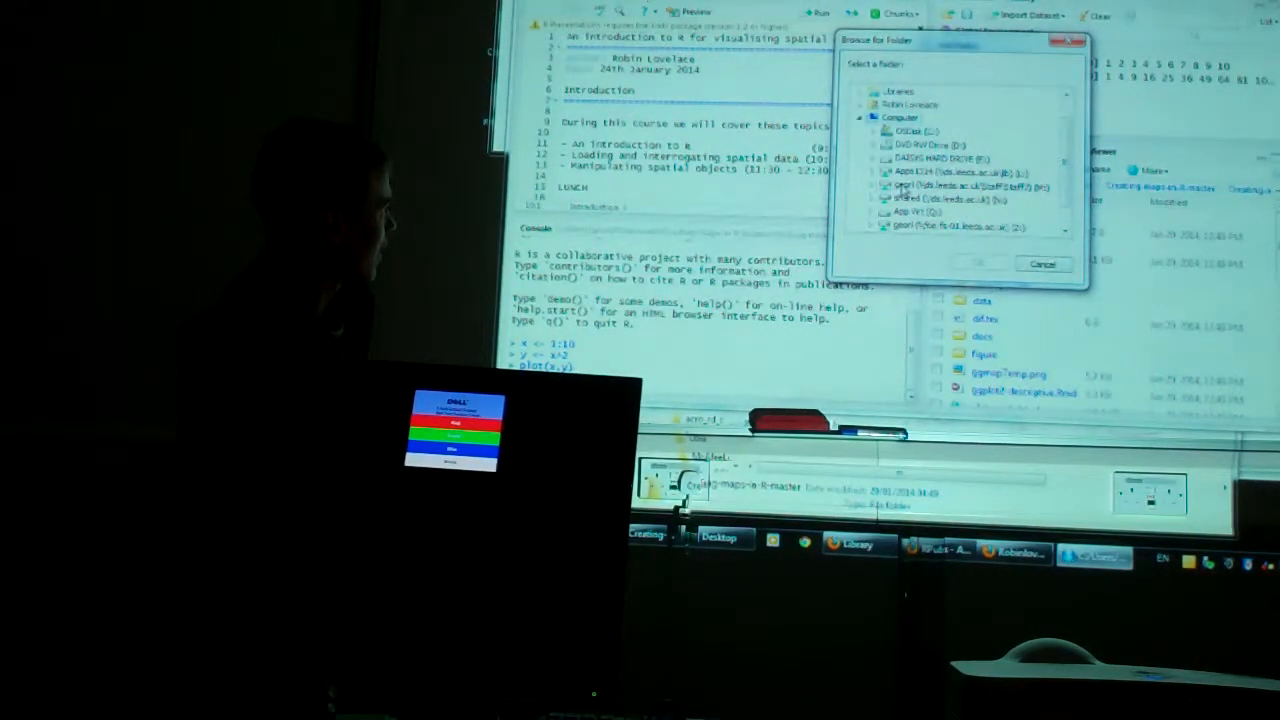
# Pick Creating-maps-in-R-master under Users > georl > Desktop as the folder to browse.
pyautogui.click(945, 188)
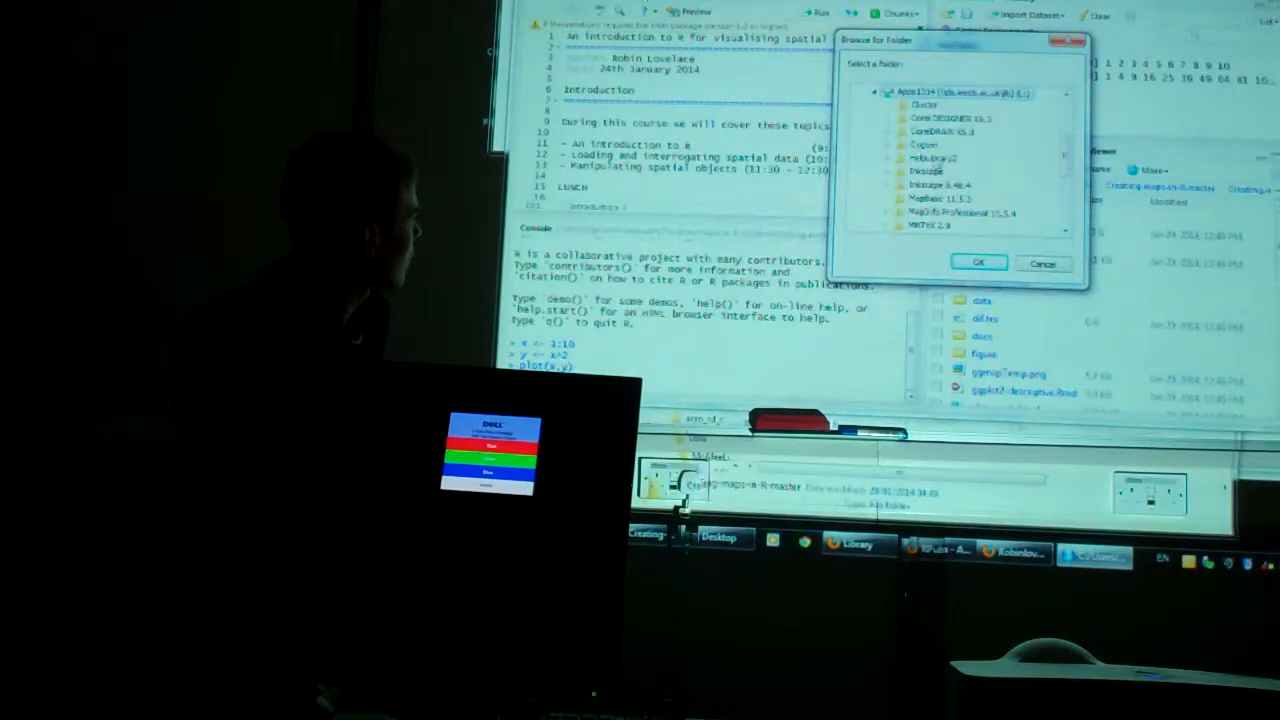
pyautogui.scroll(-3)
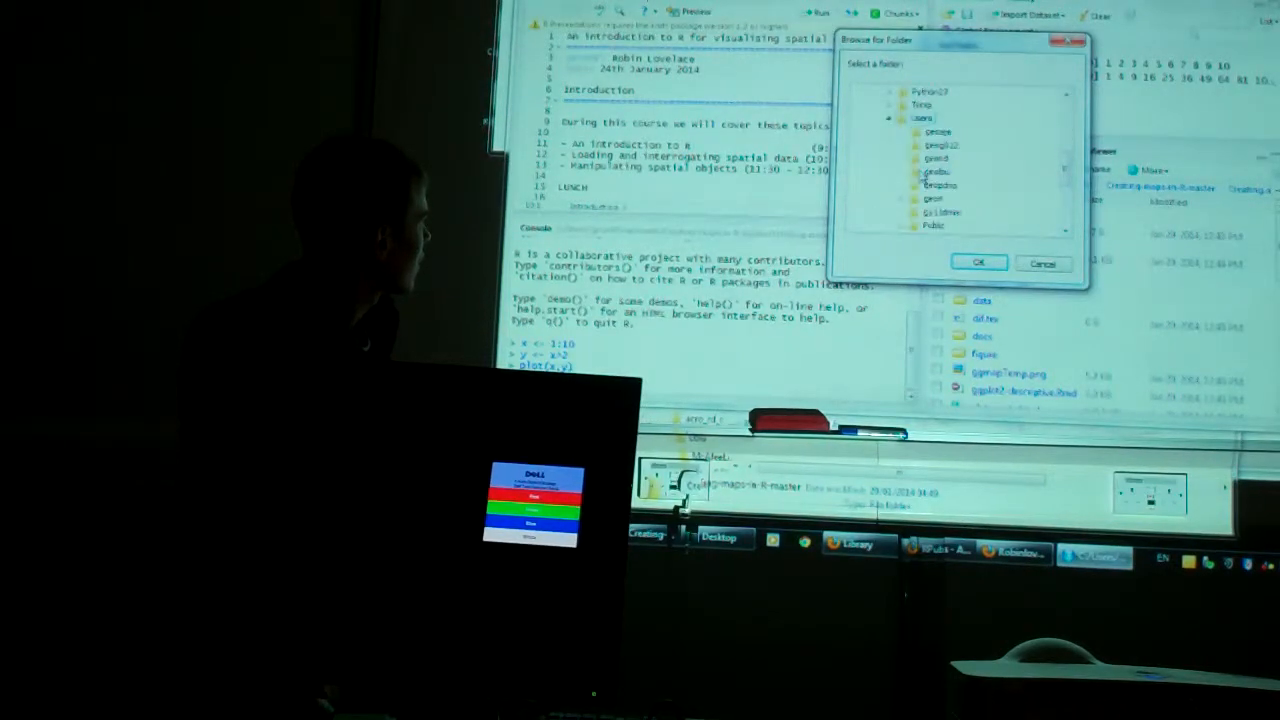
pyautogui.scroll(-3)
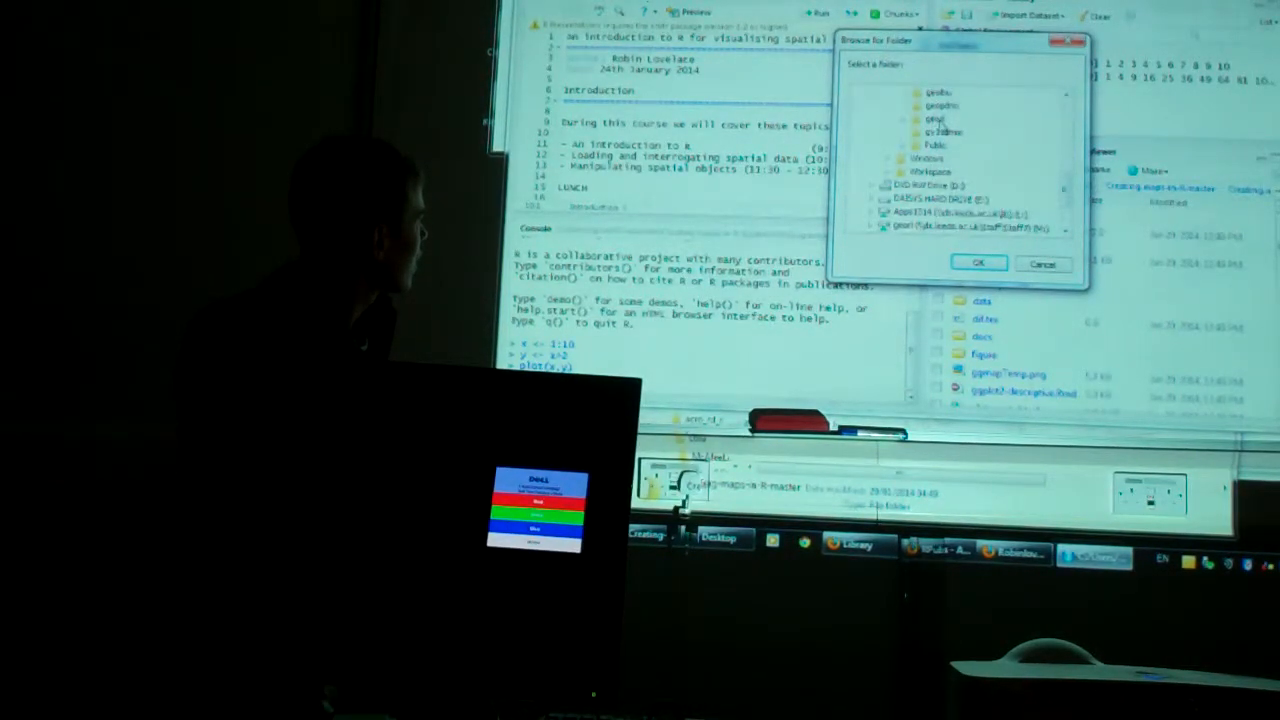
pyautogui.click(916, 117)
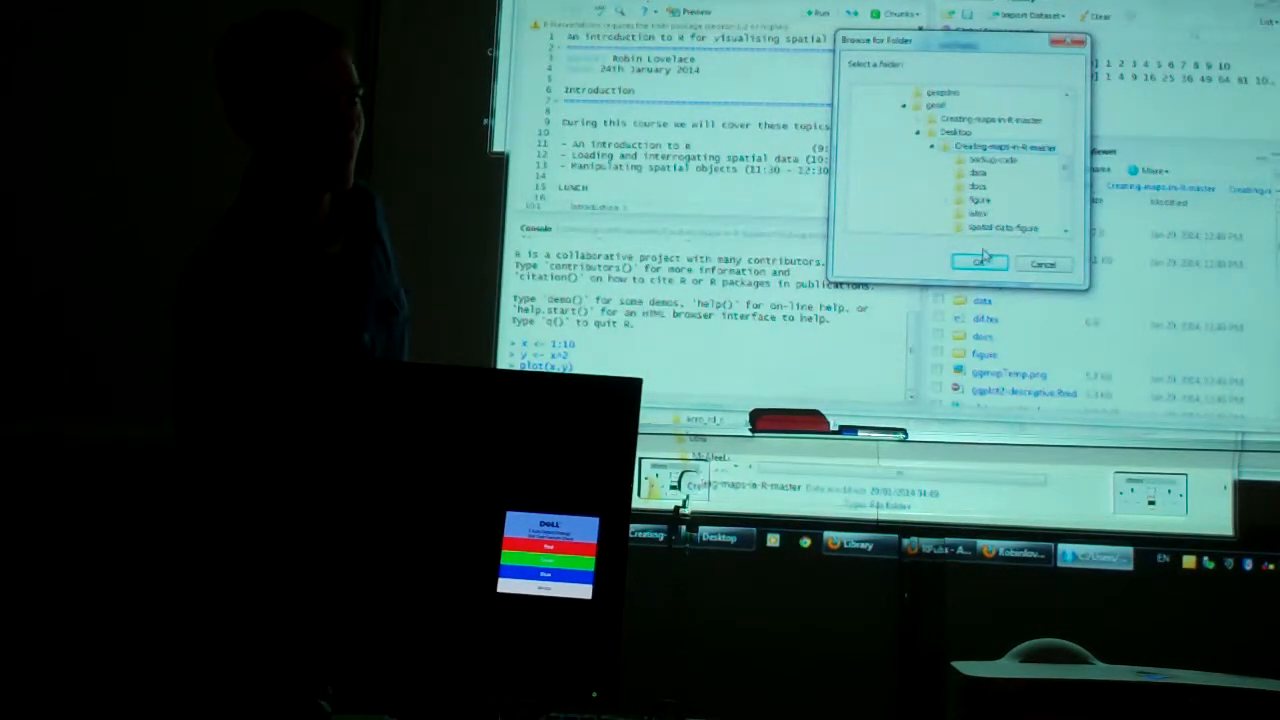
pyautogui.click(979, 262)
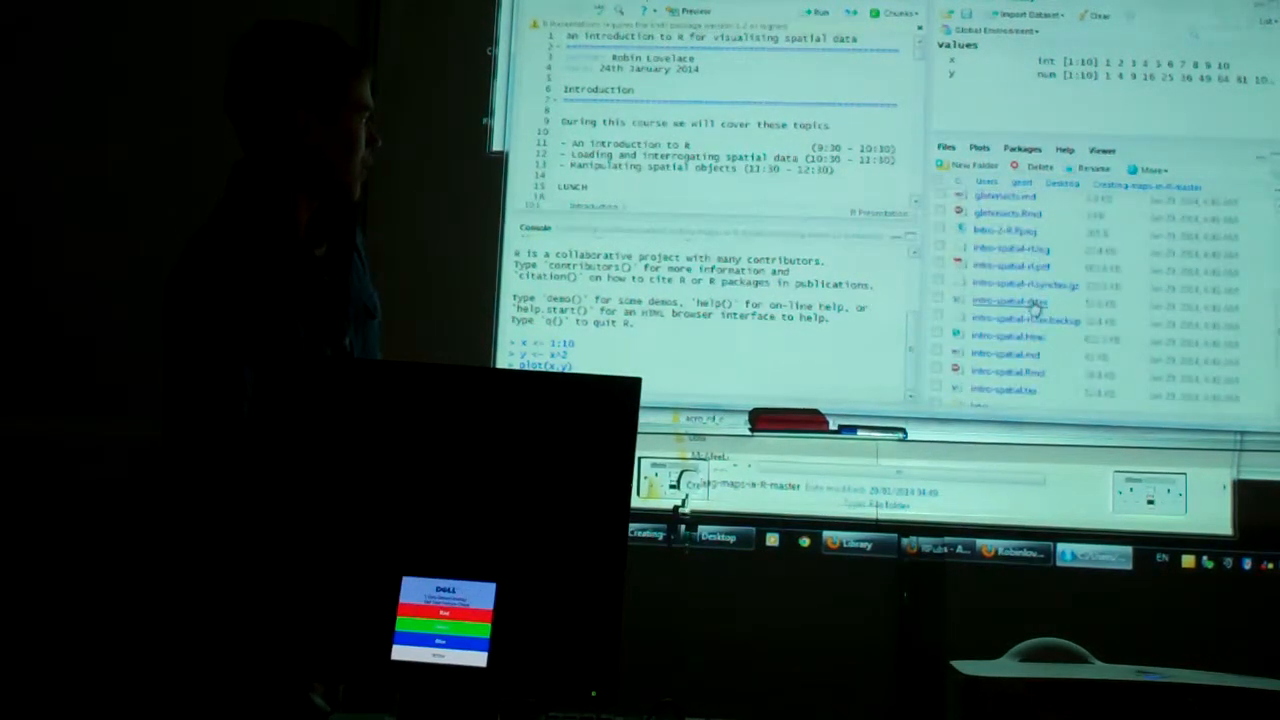
# Scroll the Creating-maps-in-R-master listing down to intro-spatial.Rmd.
pyautogui.scroll(-3)
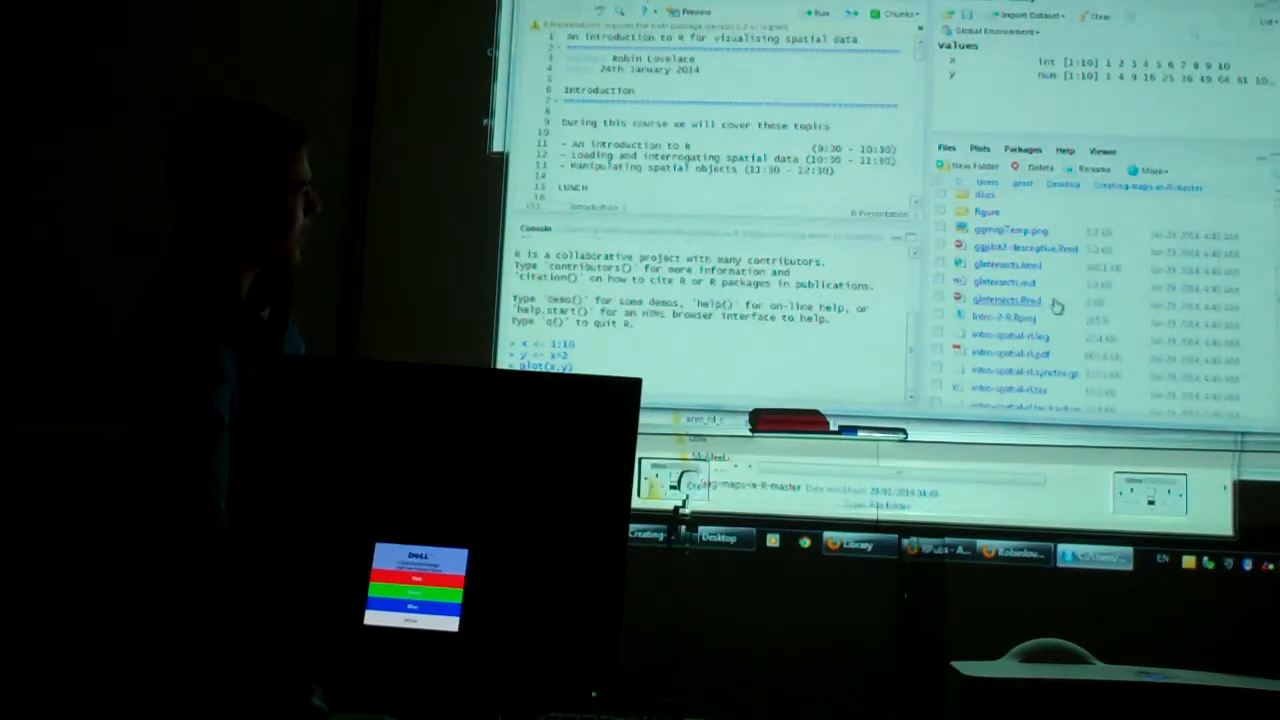
pyautogui.scroll(-3)
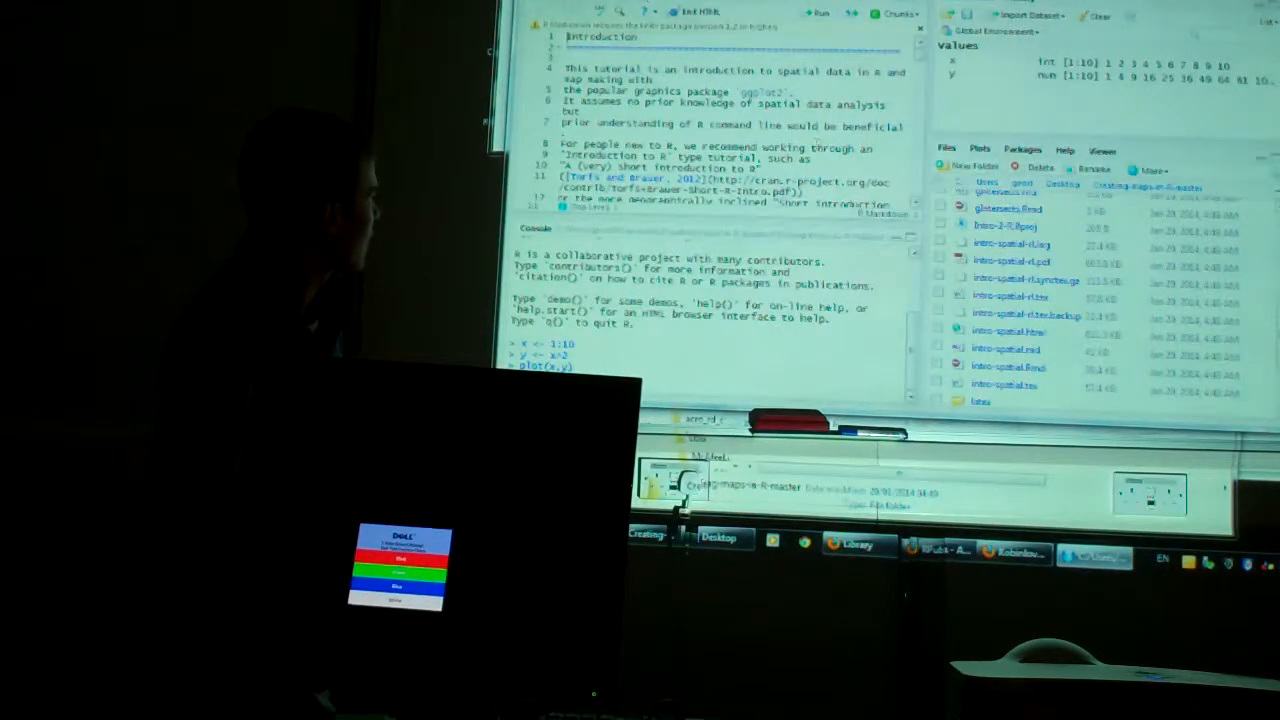
# Set the working directory to the Creating-maps-in-R-master folder and open Session > Set Working Directory.
pyautogui.scroll(-3)
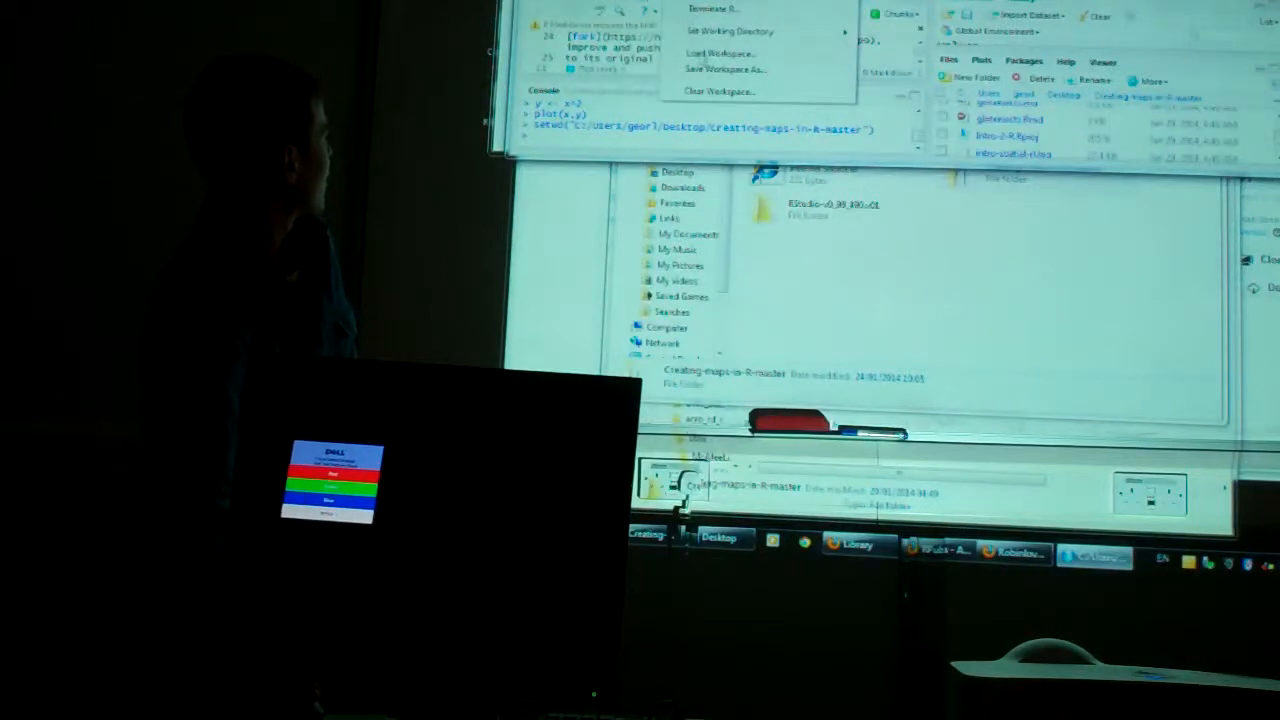
pyautogui.click(730, 31)
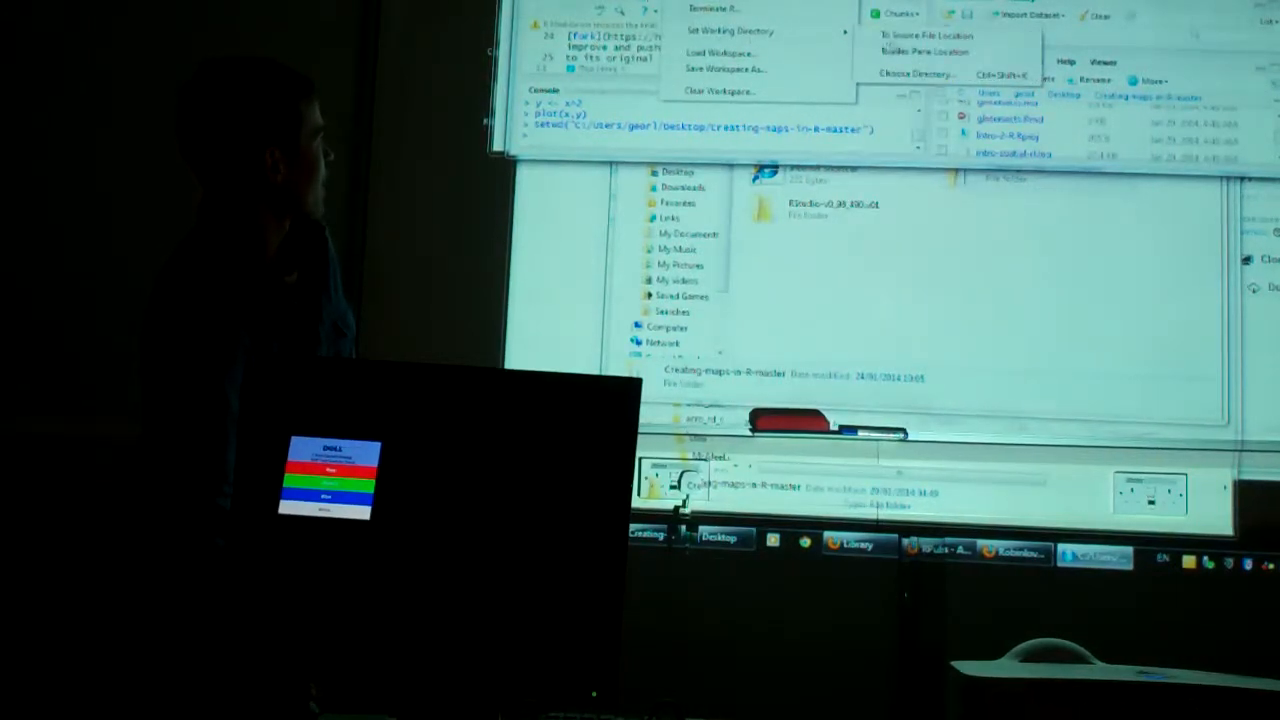